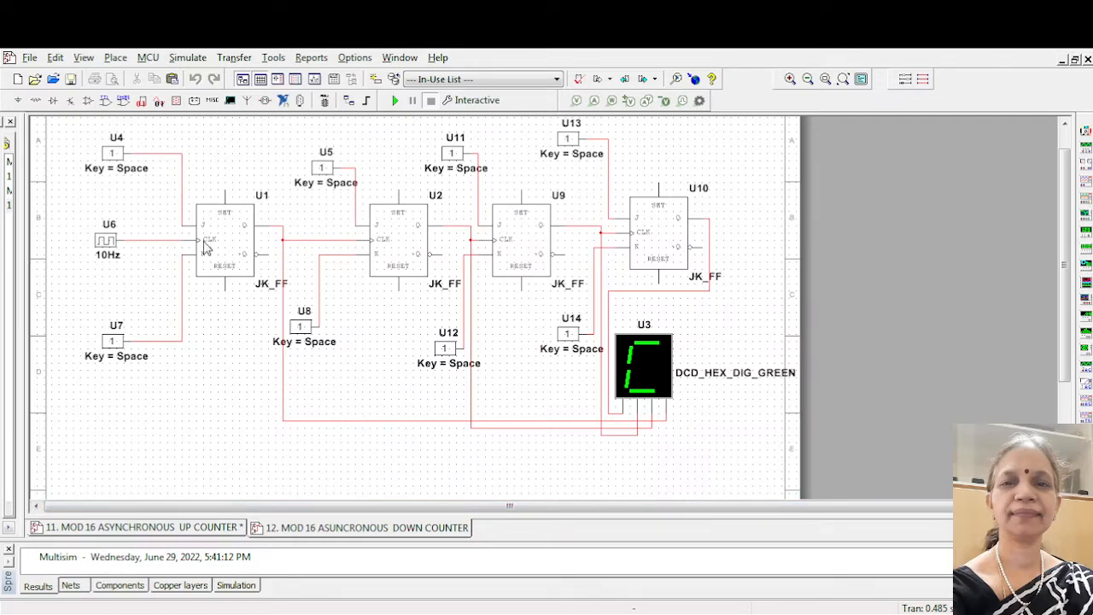
mouse_move(345, 249)
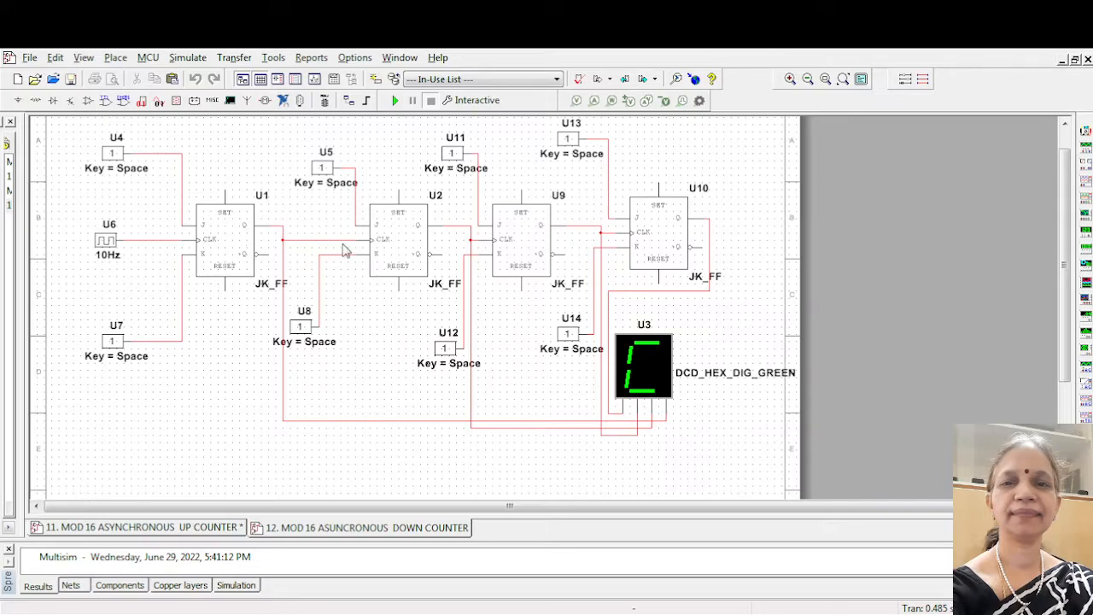
mouse_move(214, 259)
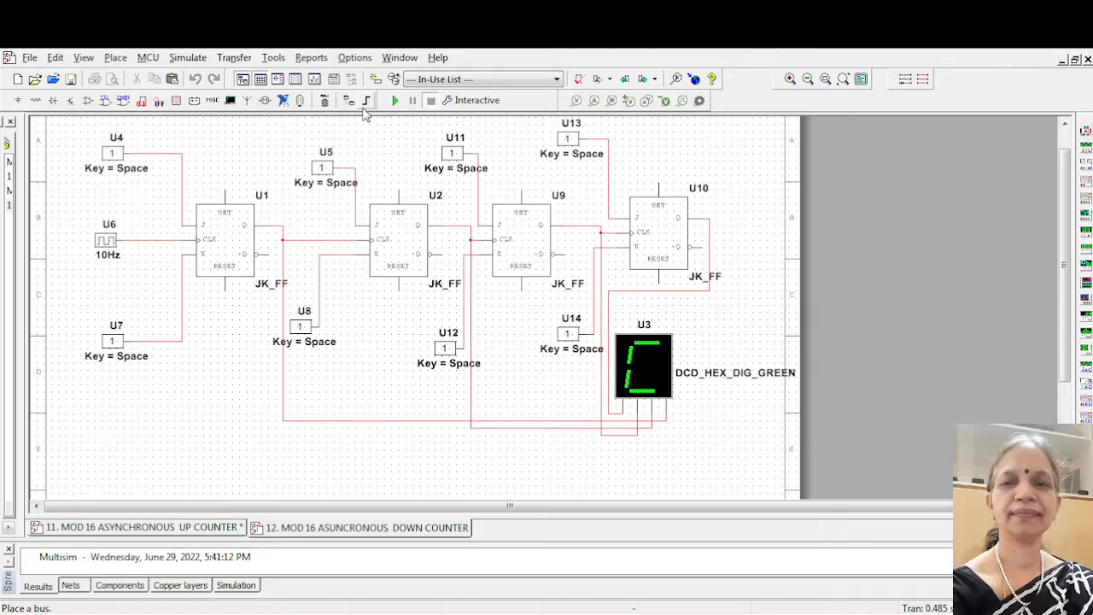
Start the simulation so the hex display begins counting down from C
left_click(395, 99)
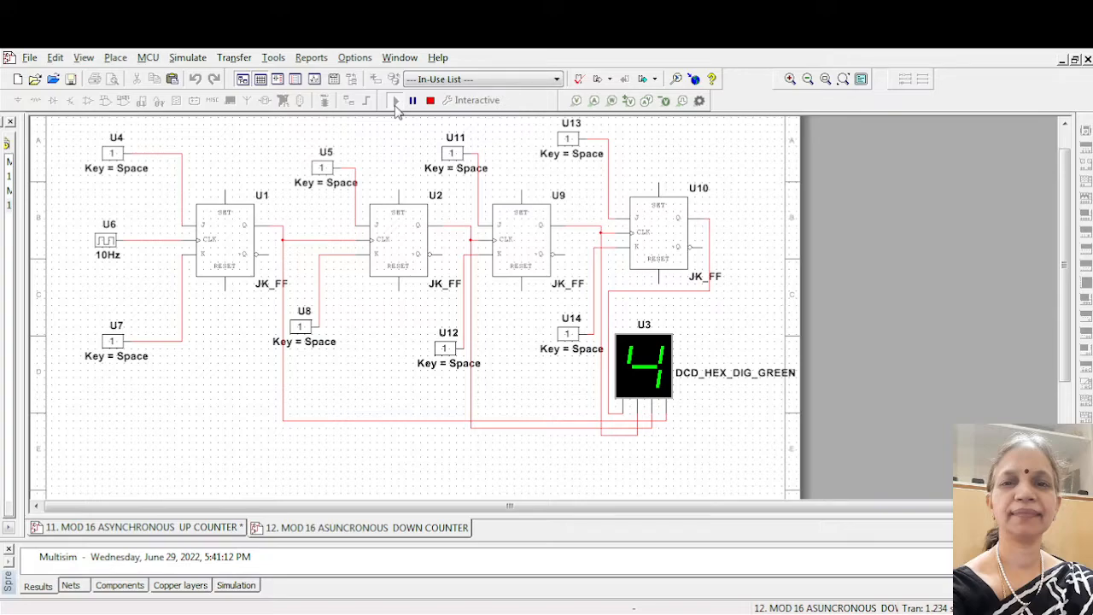
Stop the simulation once the hex display reads F
left_click(395, 99)
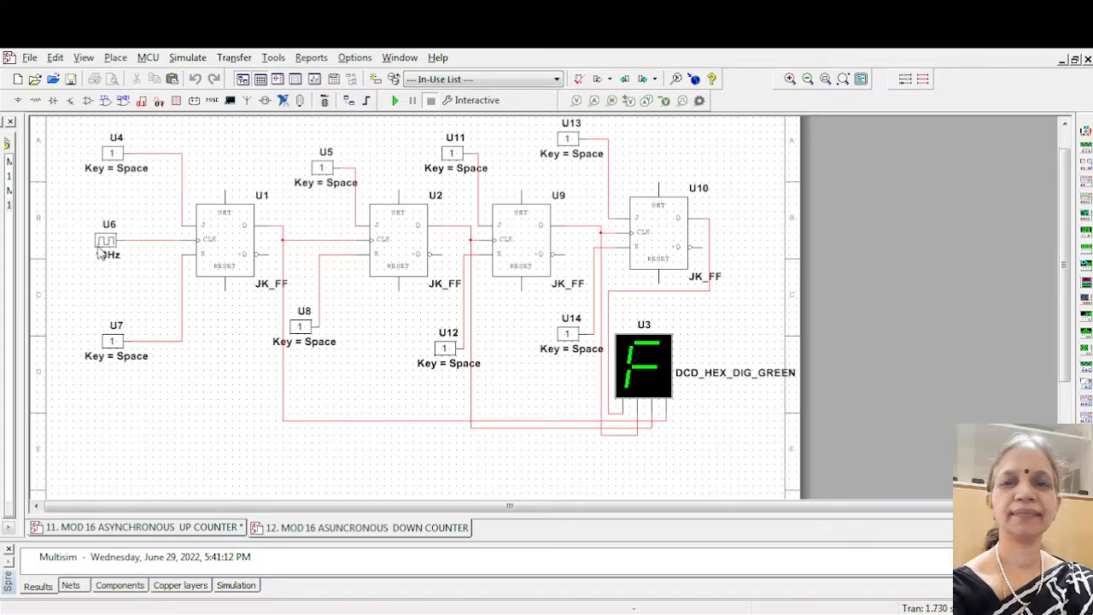
Select the 10 Hz clock source U6 on the schematic
left_click(109, 242)
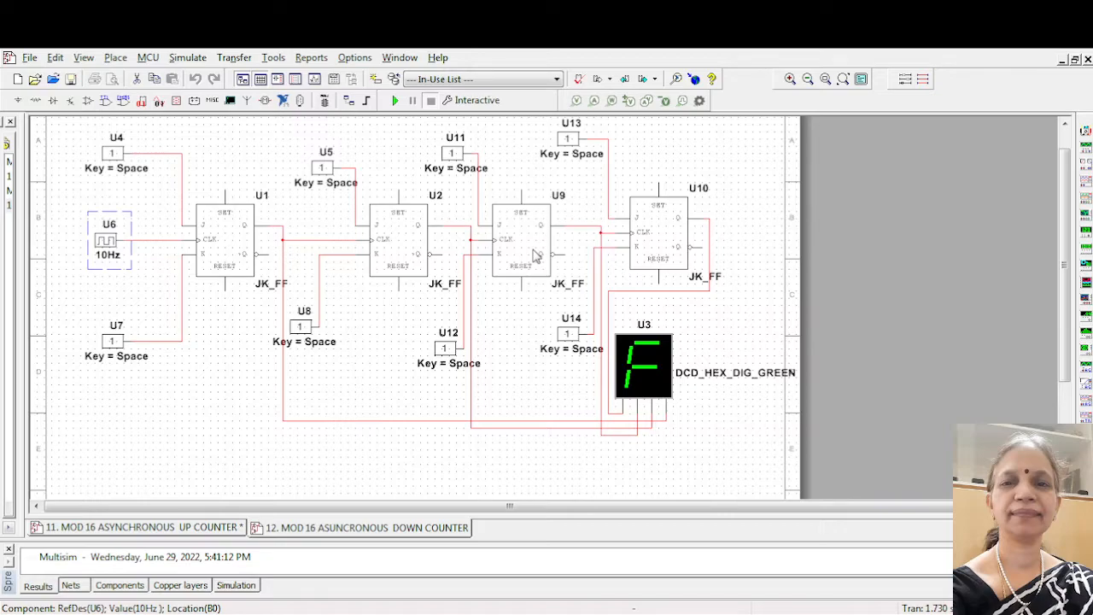
mouse_move(562, 504)
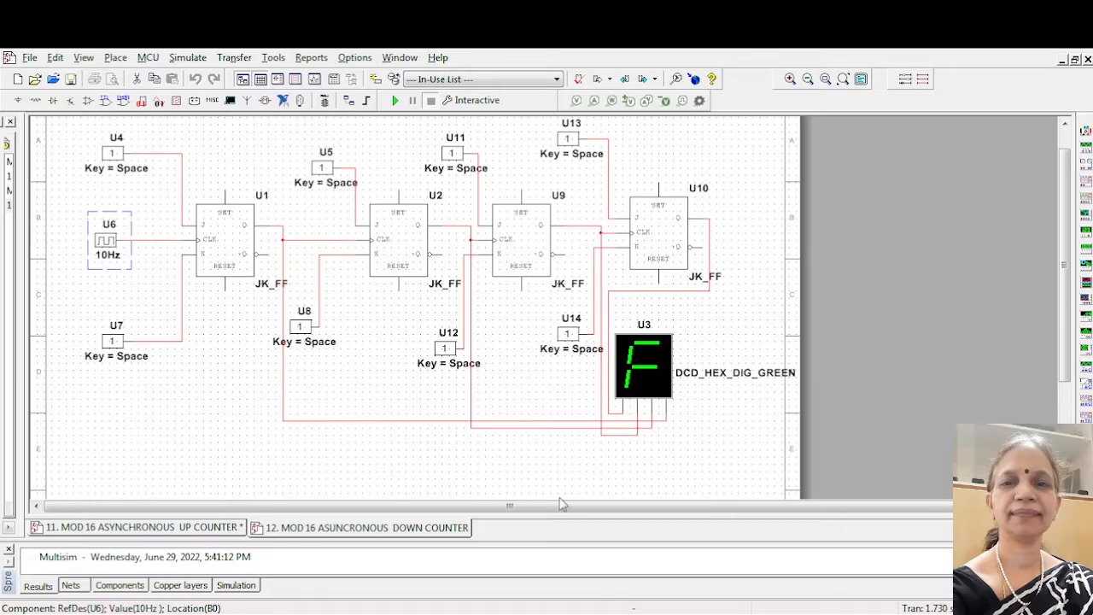
mouse_move(540, 492)
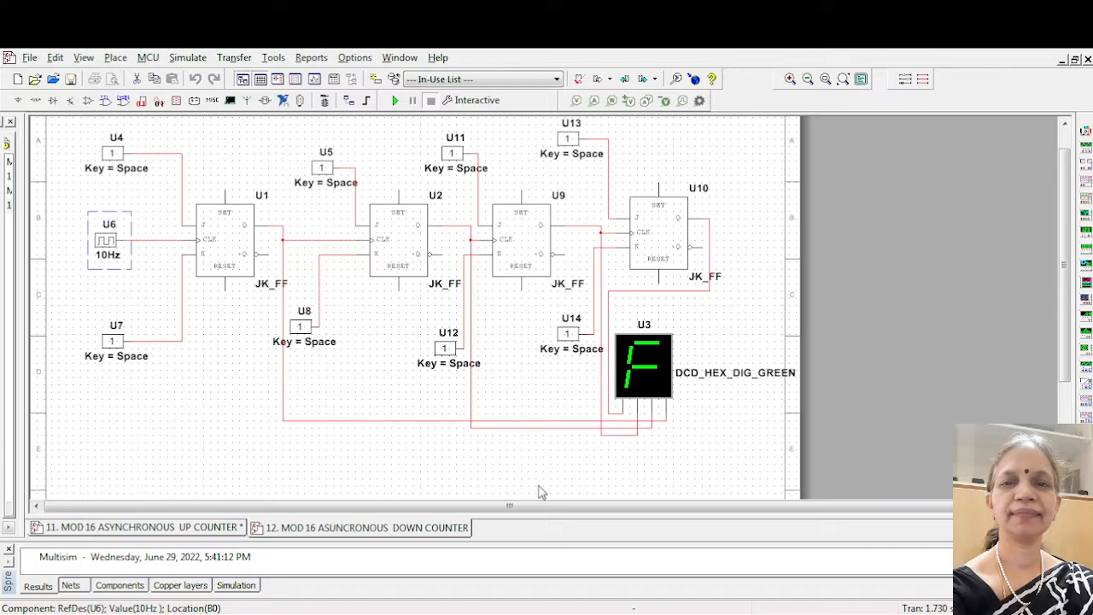